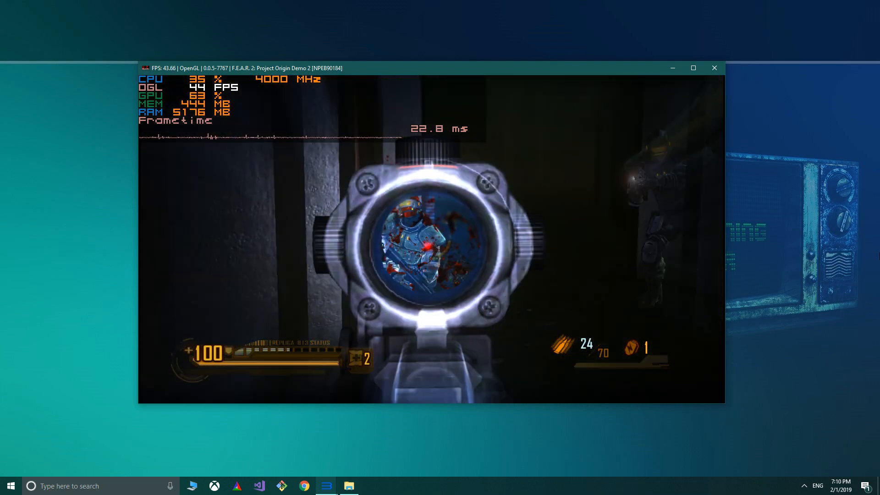
# Step: Scroll the 2700X vs 8700K page past Value & Sentiment to Nice To Haves and Specifications
pyautogui.click(431, 235)
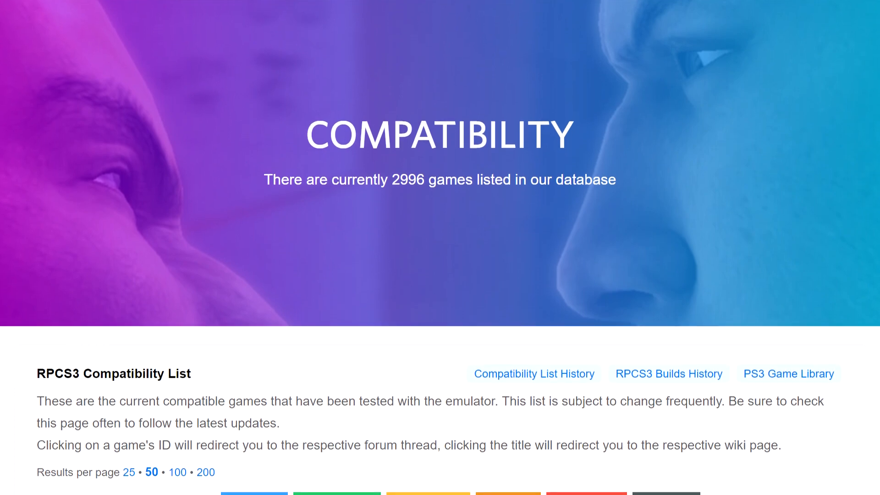
pyautogui.scroll(-3)
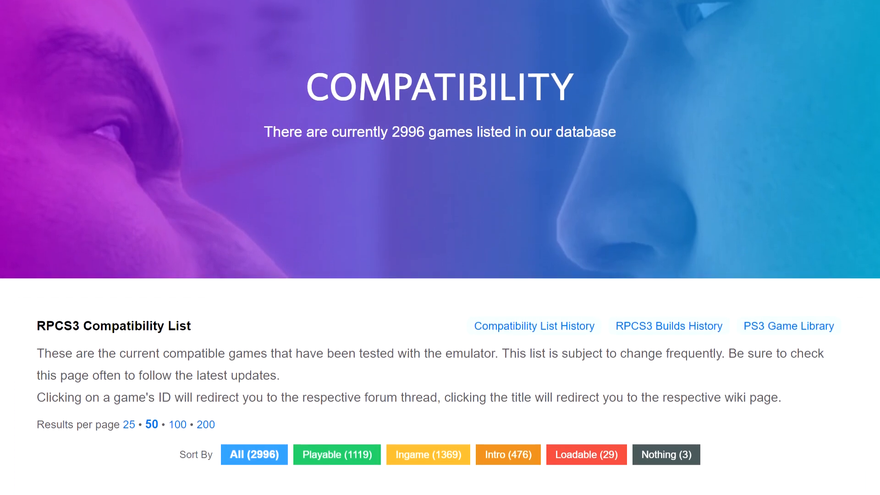
pyautogui.scroll(-3)
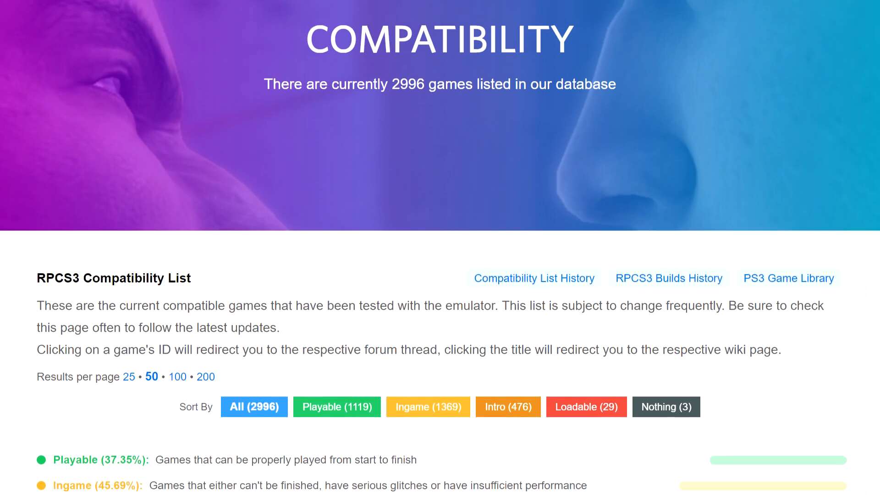
pyautogui.scroll(-3)
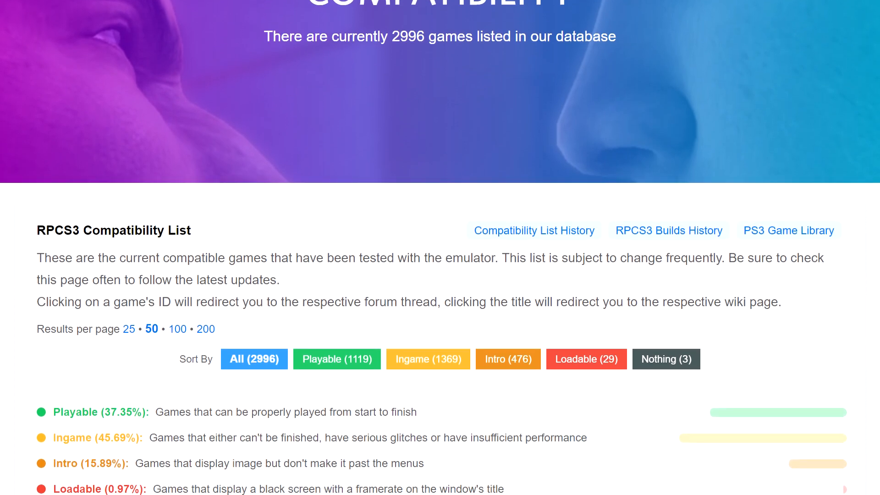
pyautogui.scroll(-3)
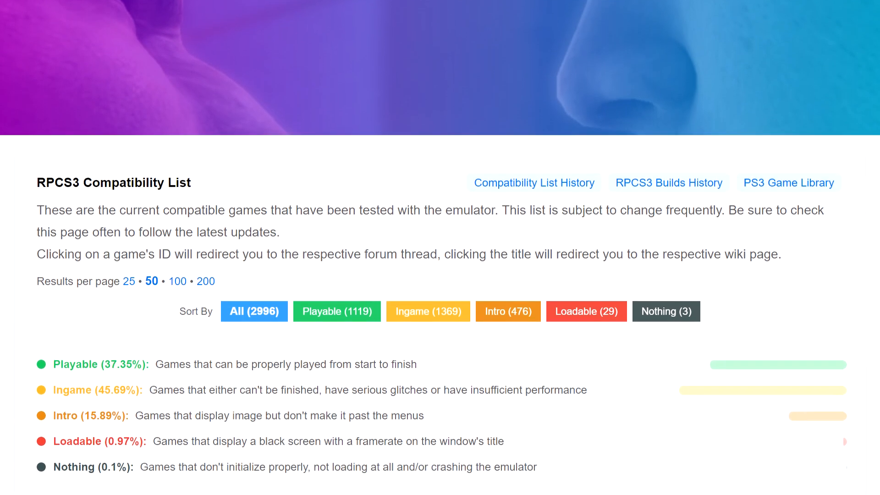
pyautogui.scroll(-3)
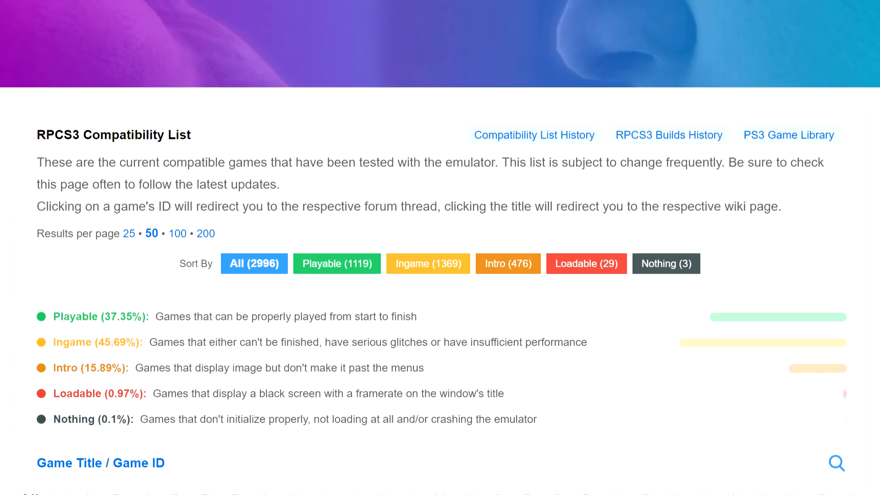
pyautogui.scroll(-3)
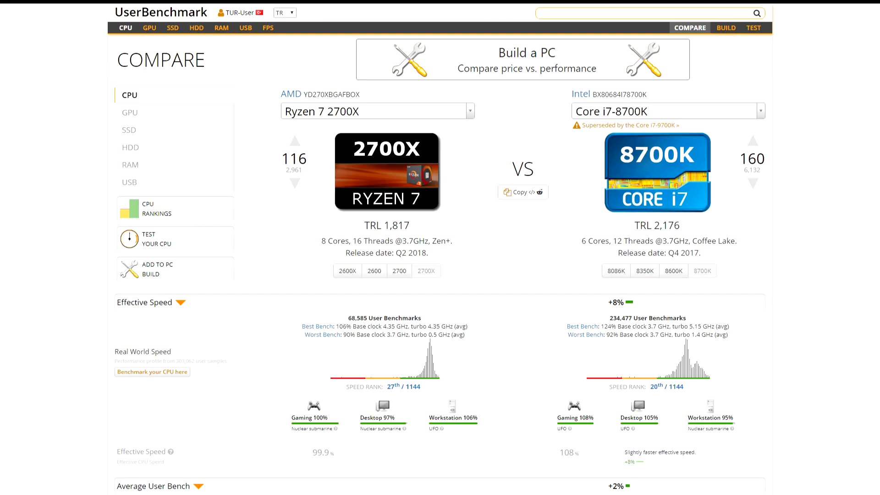
pyautogui.scroll(-3)
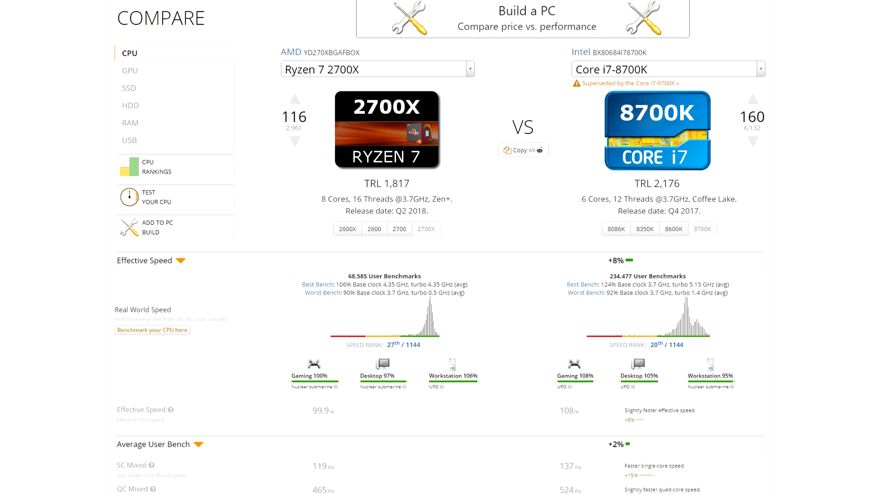
pyautogui.scroll(-3)
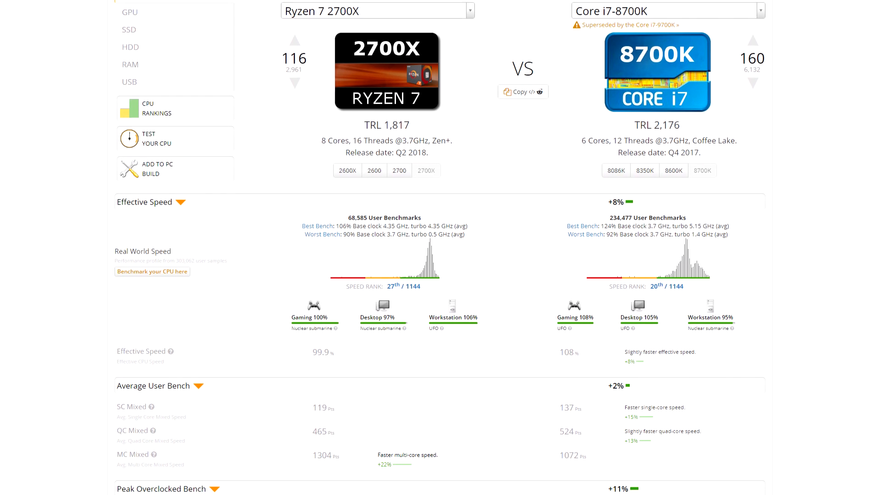
pyautogui.scroll(-3)
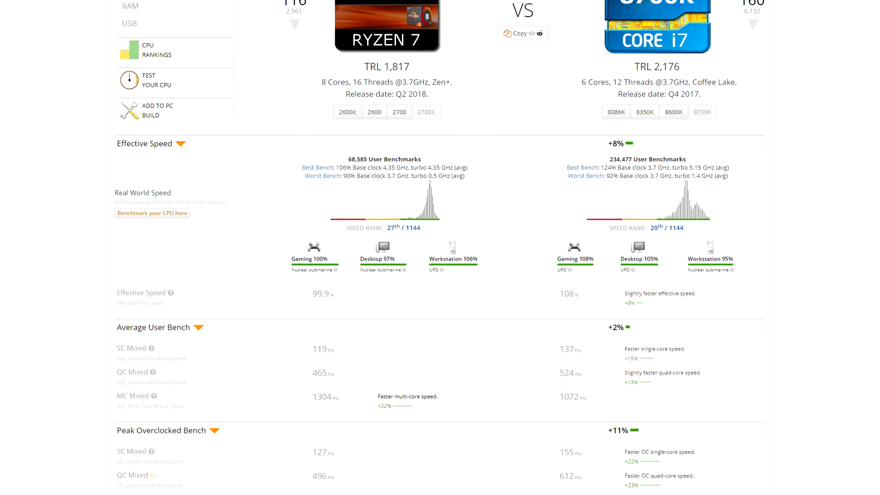
pyautogui.scroll(-3)
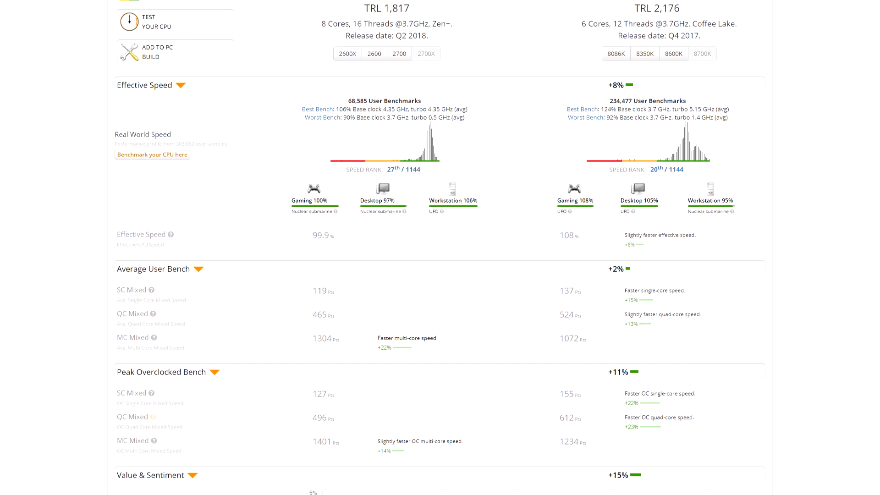
pyautogui.scroll(-3)
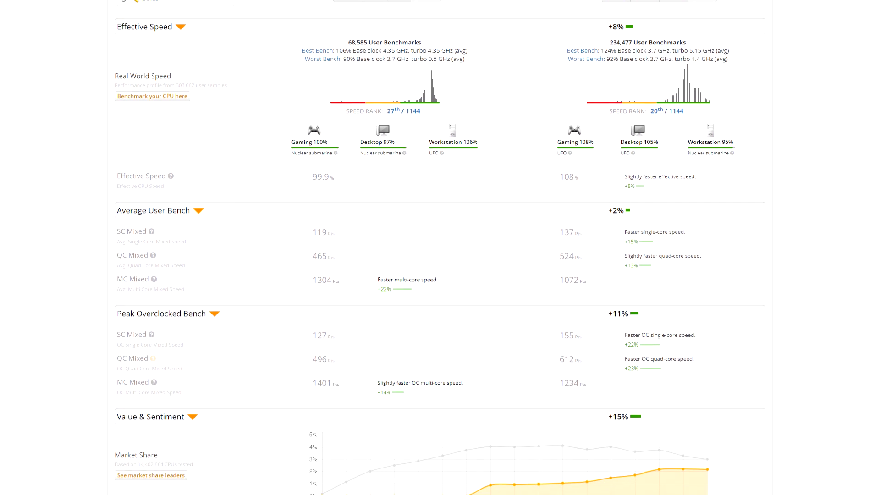
pyautogui.scroll(-3)
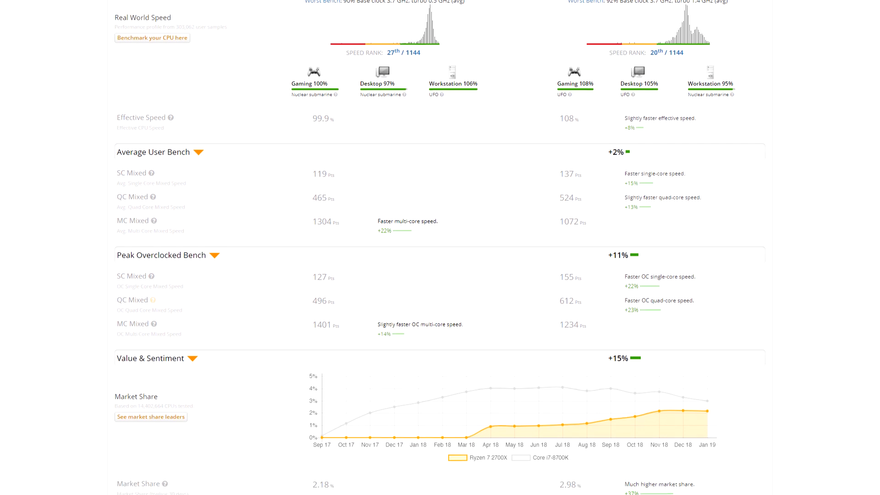
pyautogui.scroll(-3)
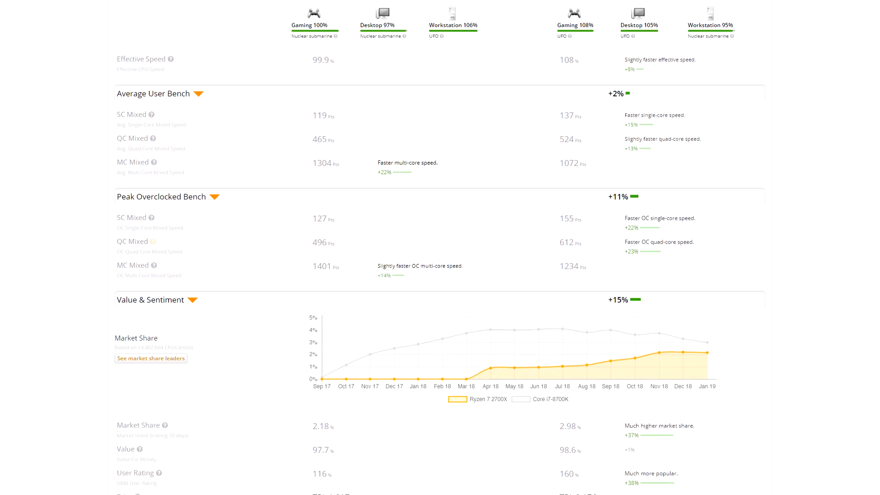
pyautogui.scroll(-3)
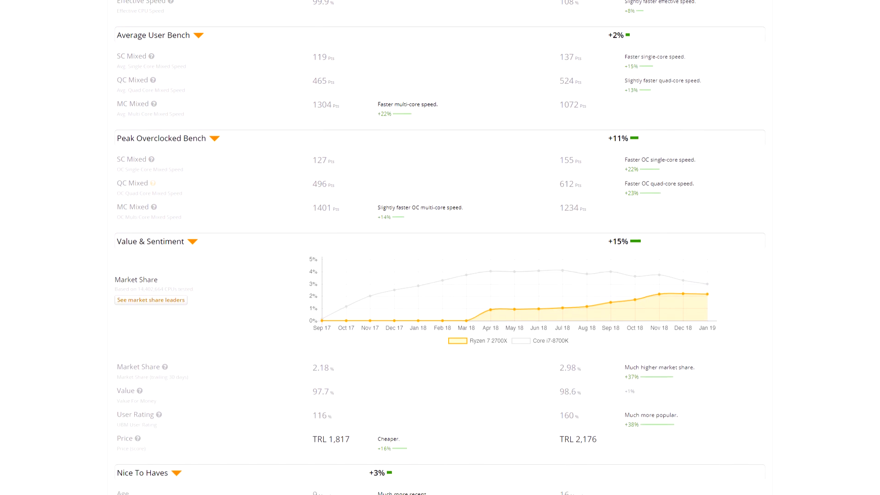
pyautogui.scroll(-3)
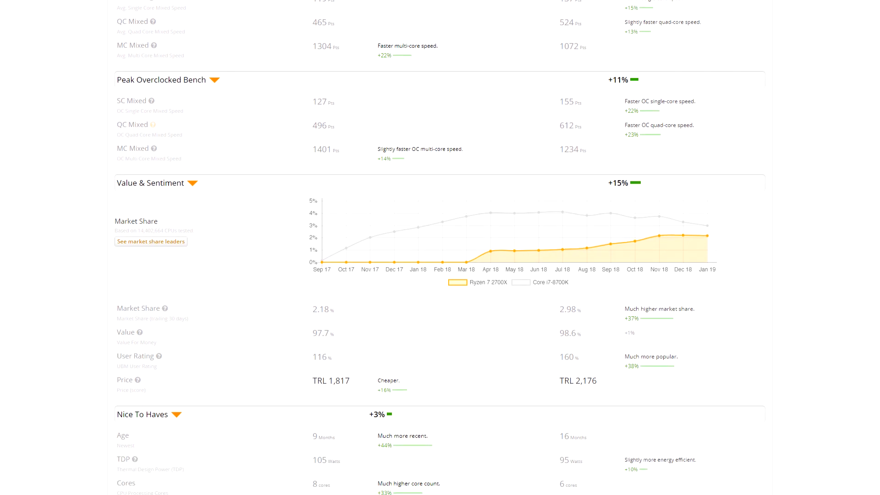
pyautogui.scroll(-3)
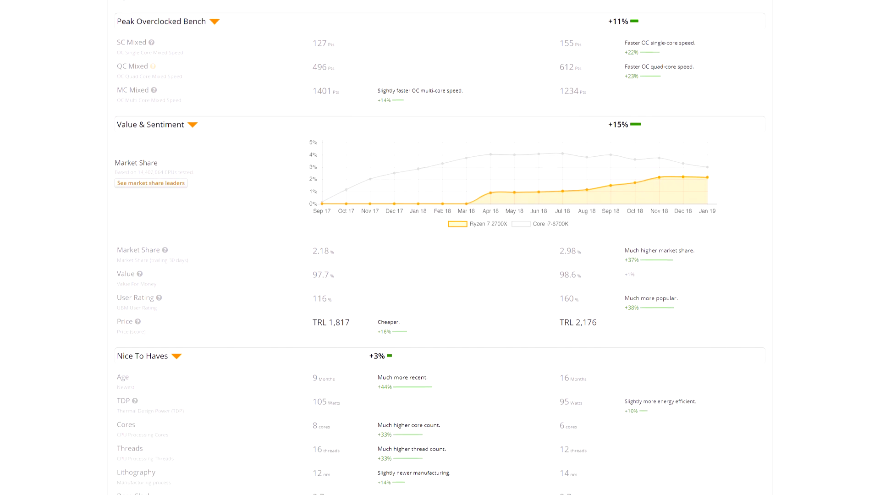
pyautogui.scroll(-3)
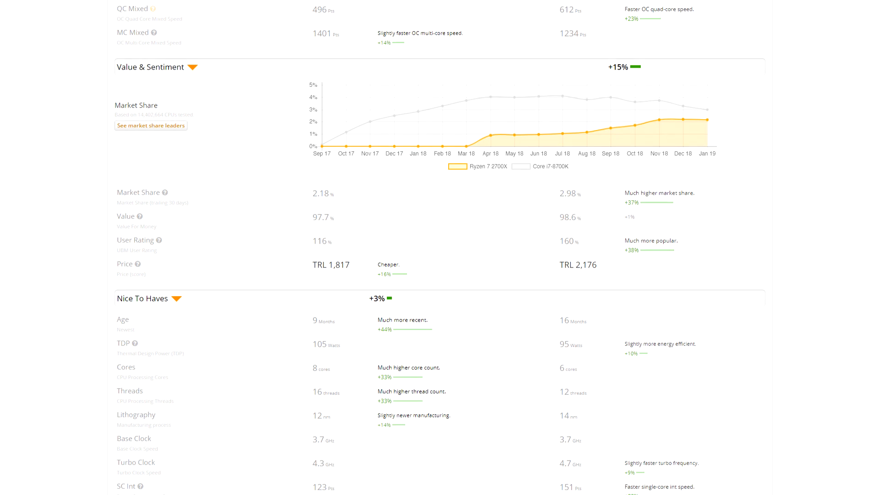
pyautogui.scroll(-3)
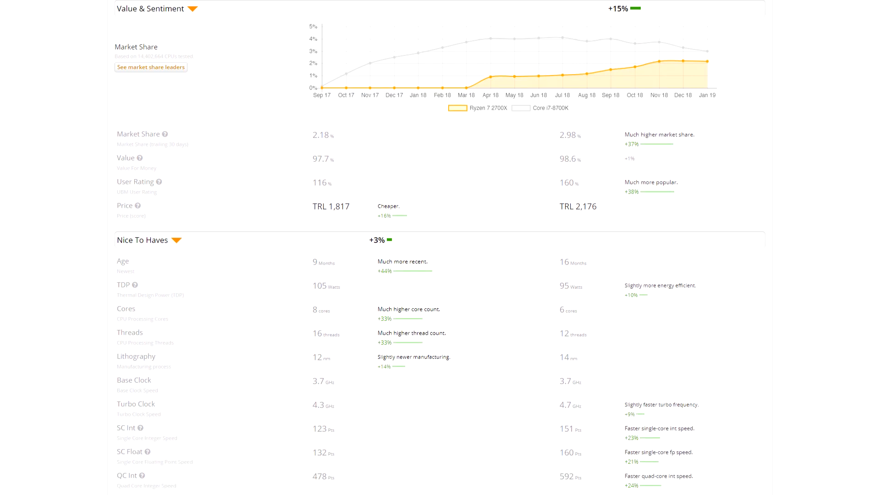
pyautogui.scroll(-3)
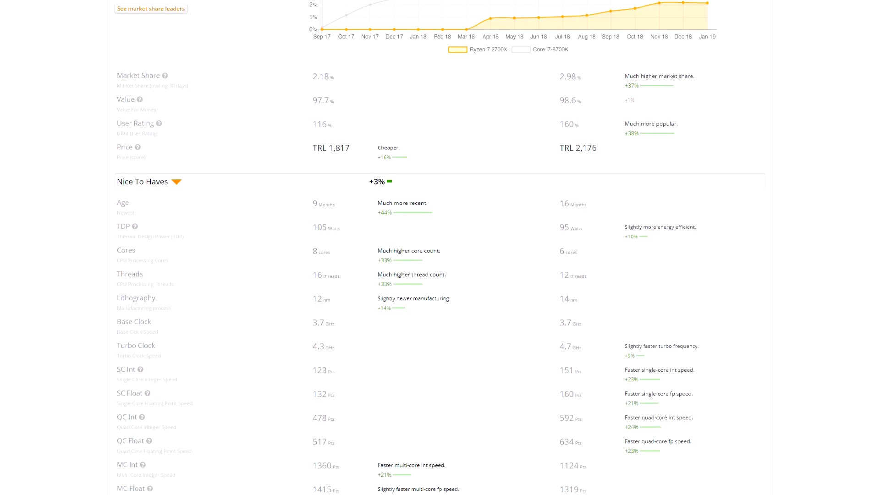
pyautogui.scroll(-3)
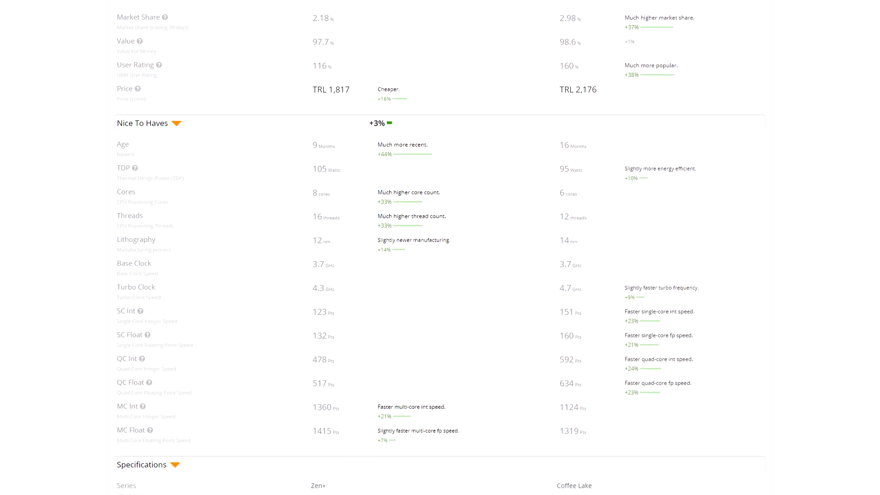
pyautogui.scroll(-3)
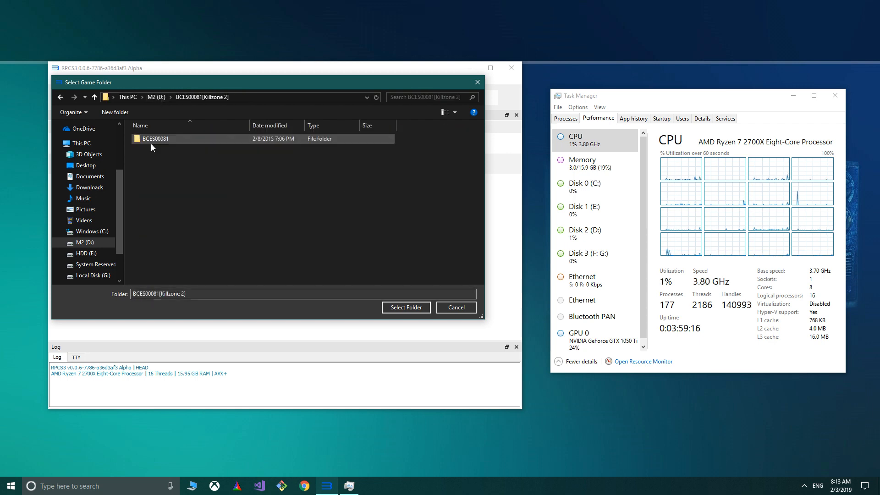
# Step: Choose the BCES00081 folder inside Killzone 2 as the game folder
pyautogui.doubleClick(156, 139)
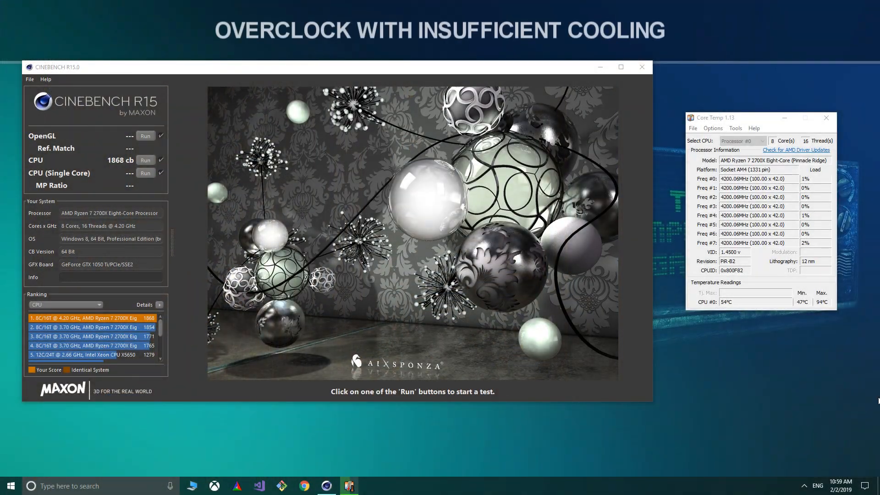
# Step: Run the CPU render test at the 4.20 GHz overclock, then rerun it at 3.70 GHz auto settings
pyautogui.click(145, 159)
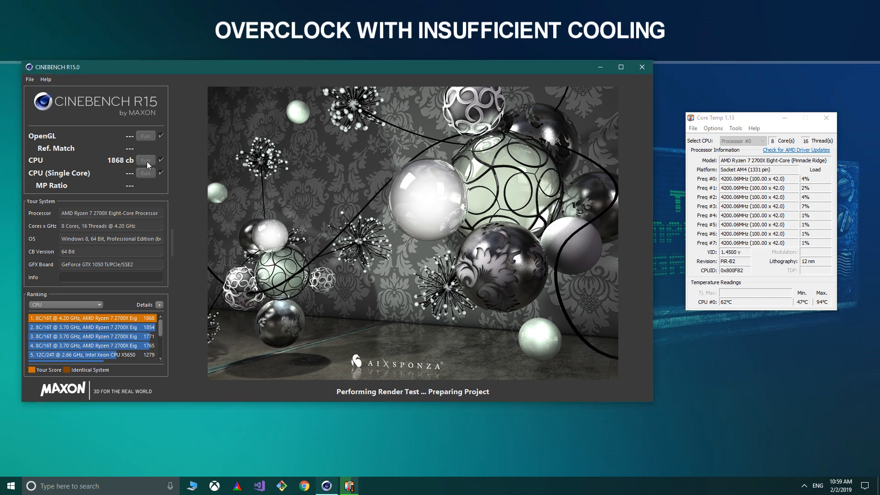
pyautogui.click(146, 159)
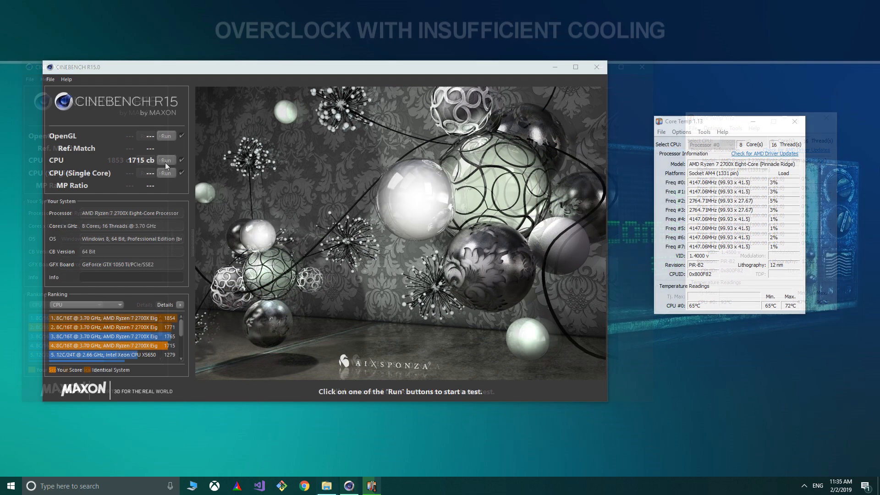
pyautogui.click(166, 160)
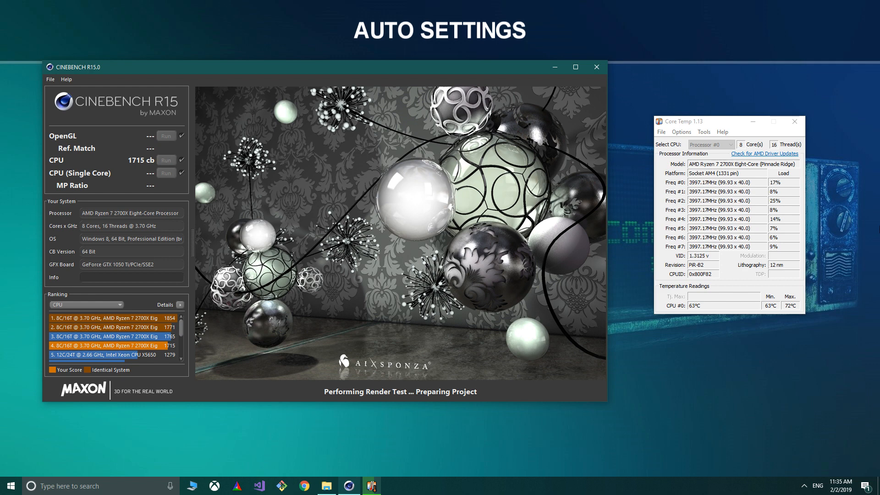